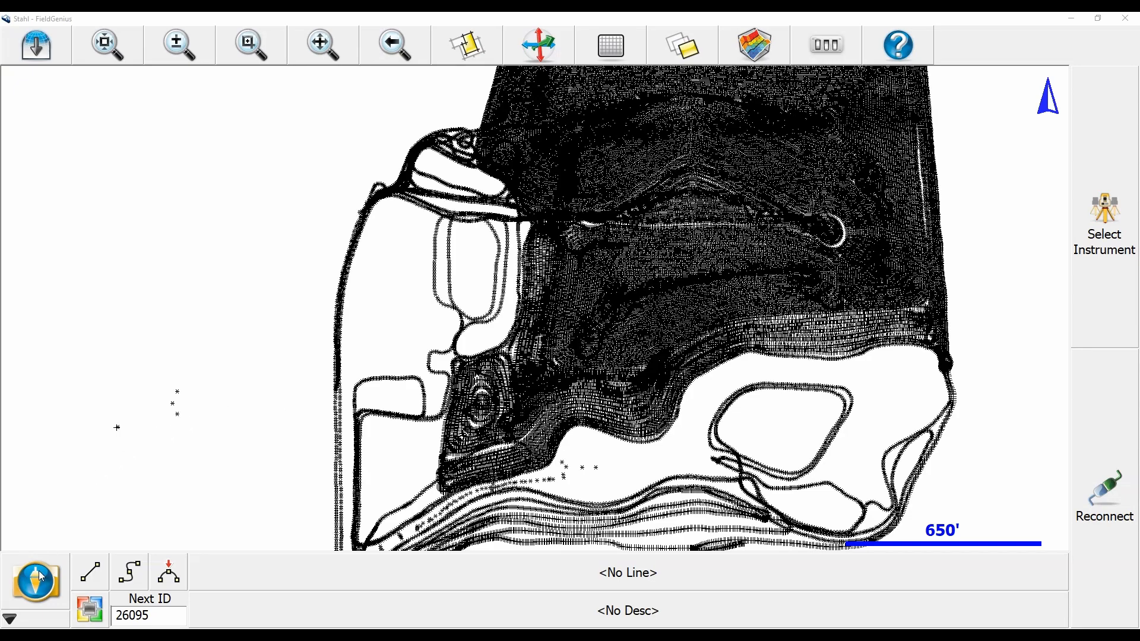
- Reach the empty Modify Control list via Survey Tools > GNSS Local Transformation
click(36, 582)
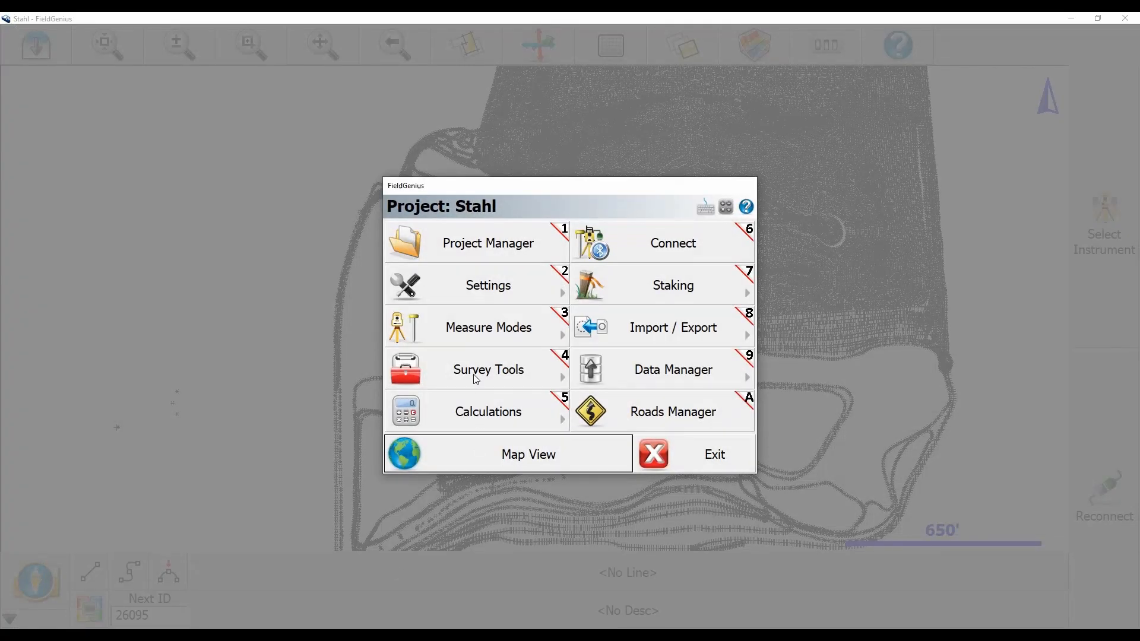
click(487, 368)
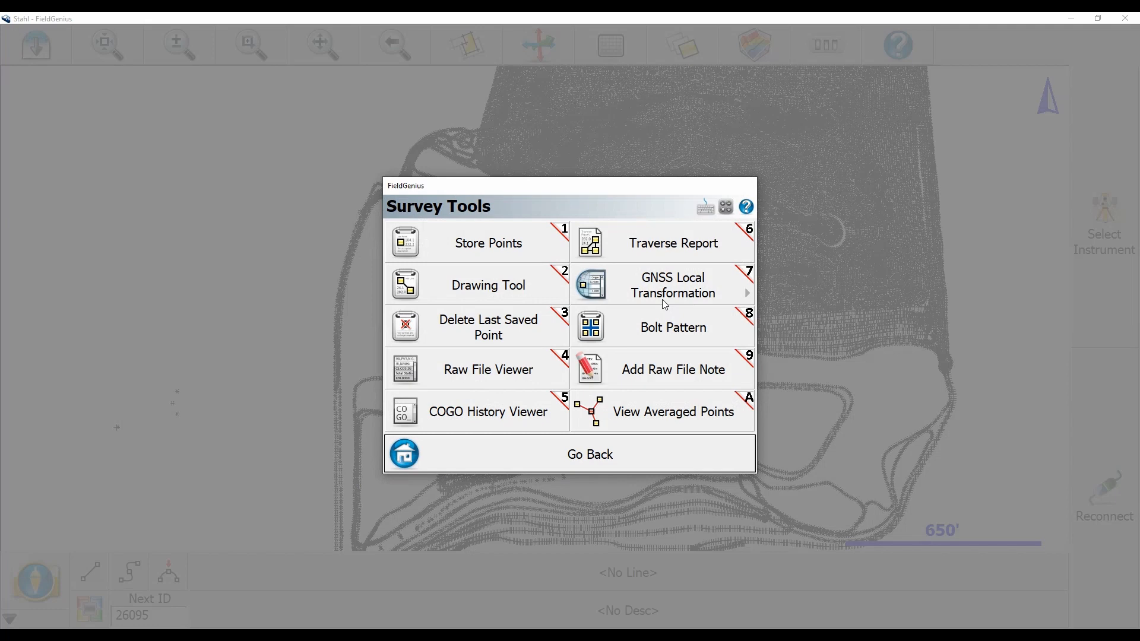
click(671, 285)
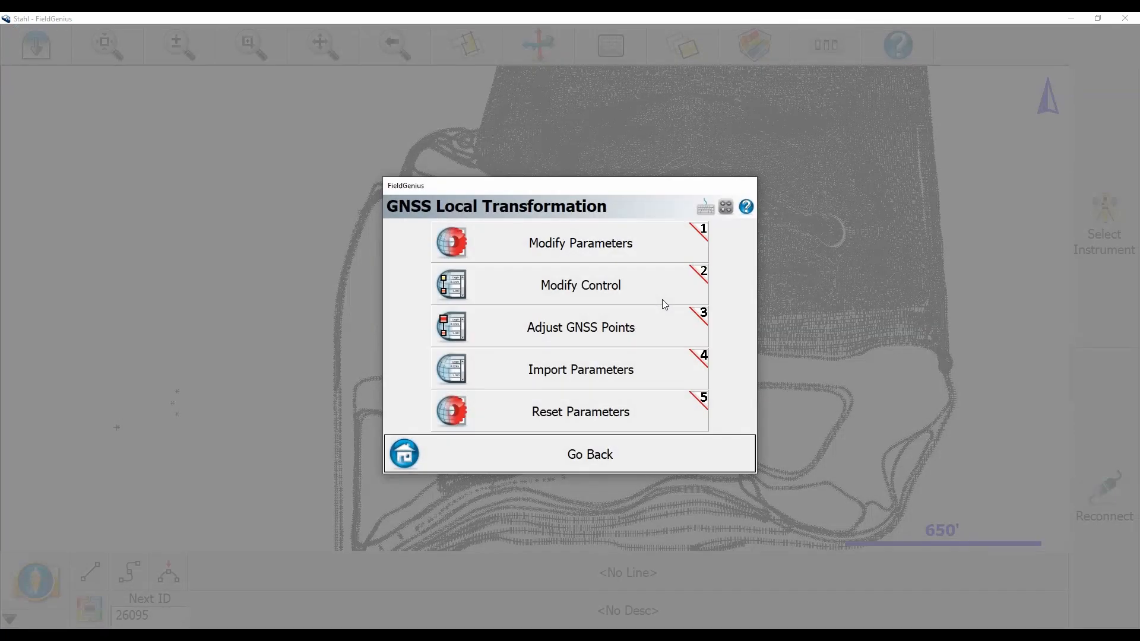
mouse_move(567, 284)
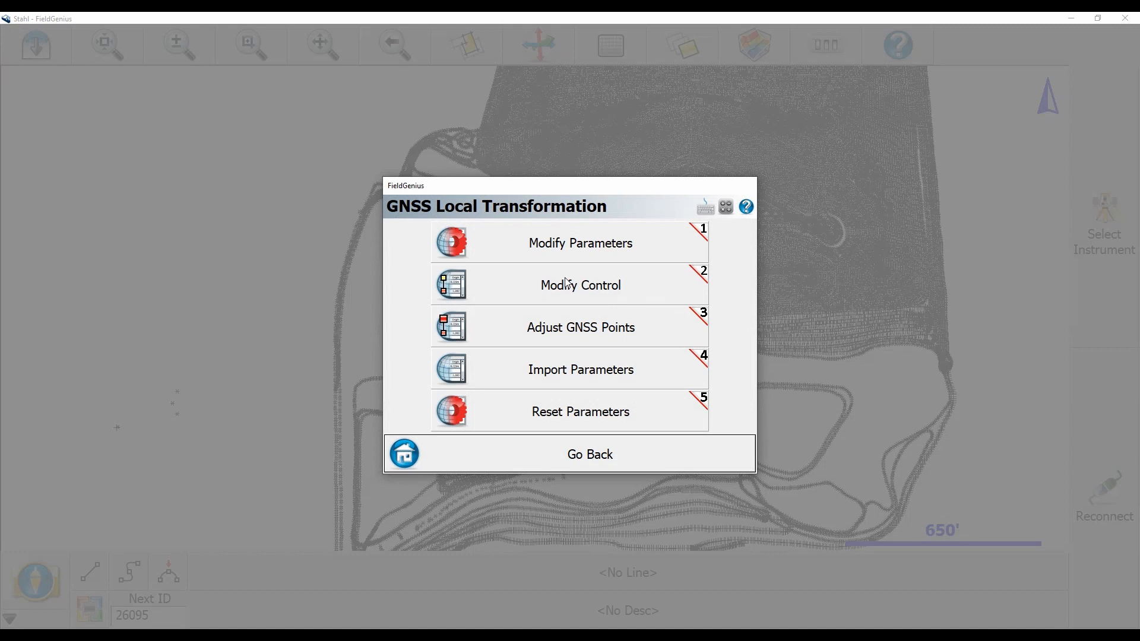
click(579, 242)
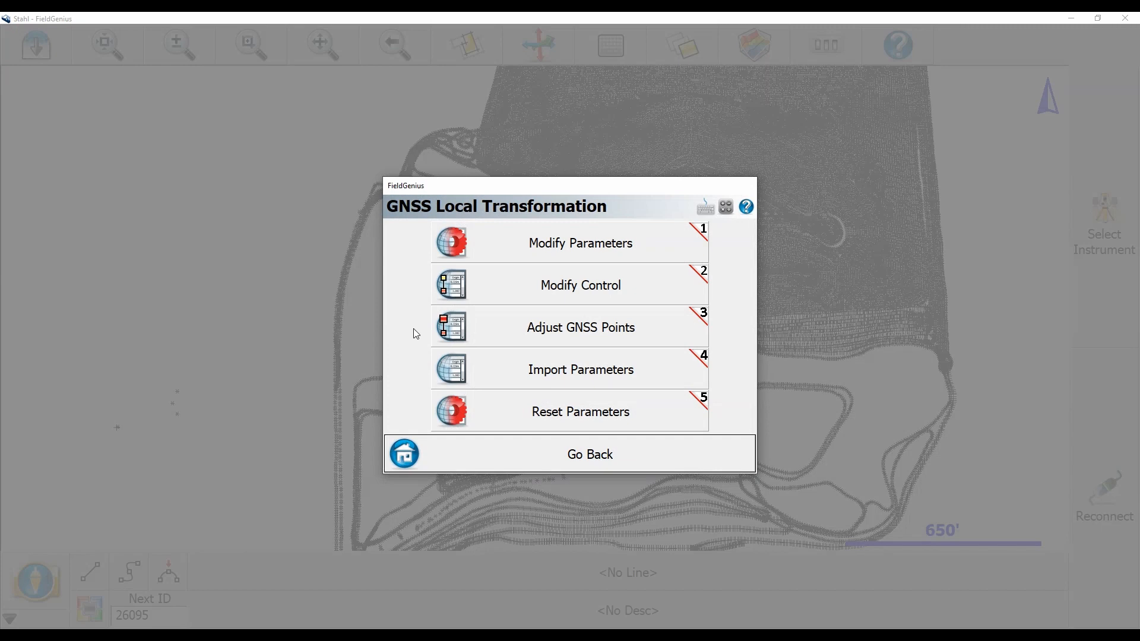
click(579, 284)
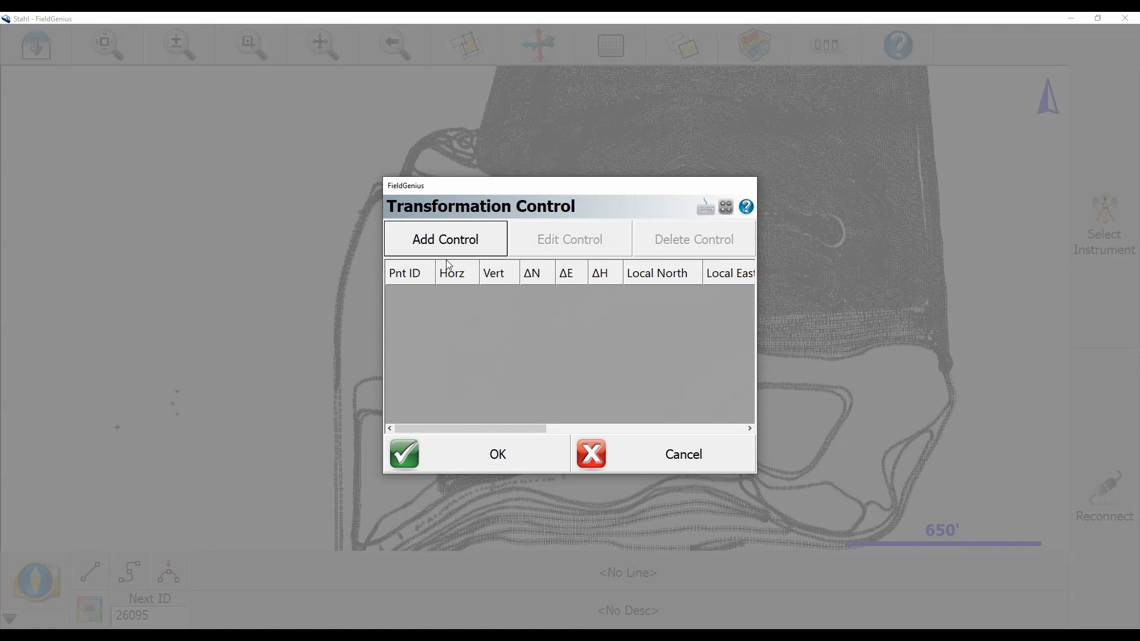
- Start a new control point and choose Select Existing for its GNSS control position
click(444, 239)
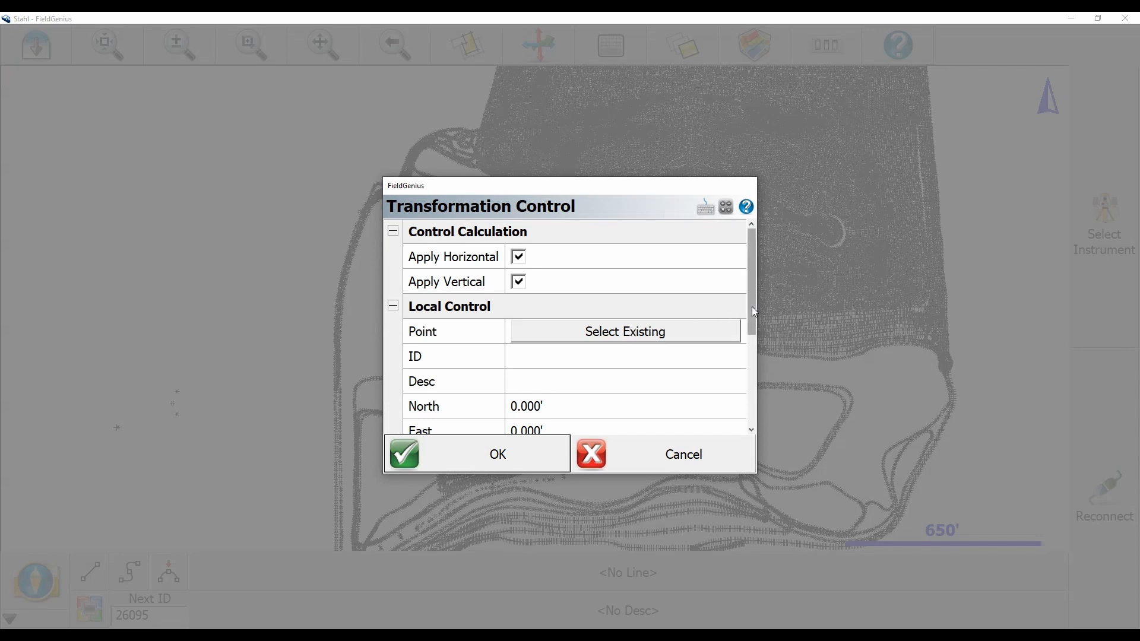
scroll(down, 3)
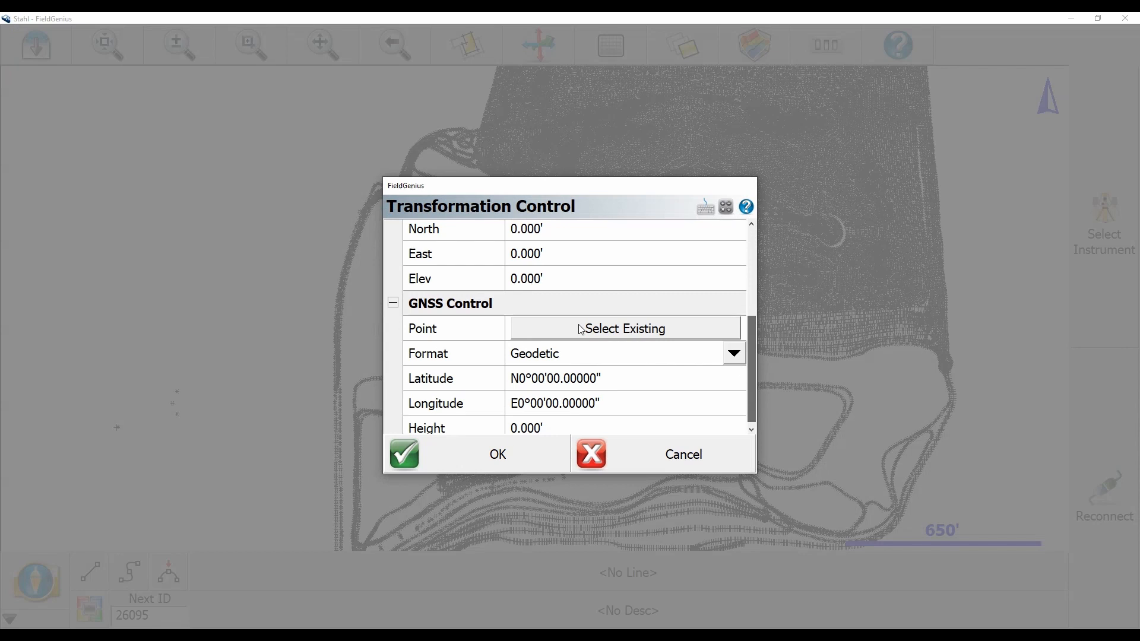
click(623, 327)
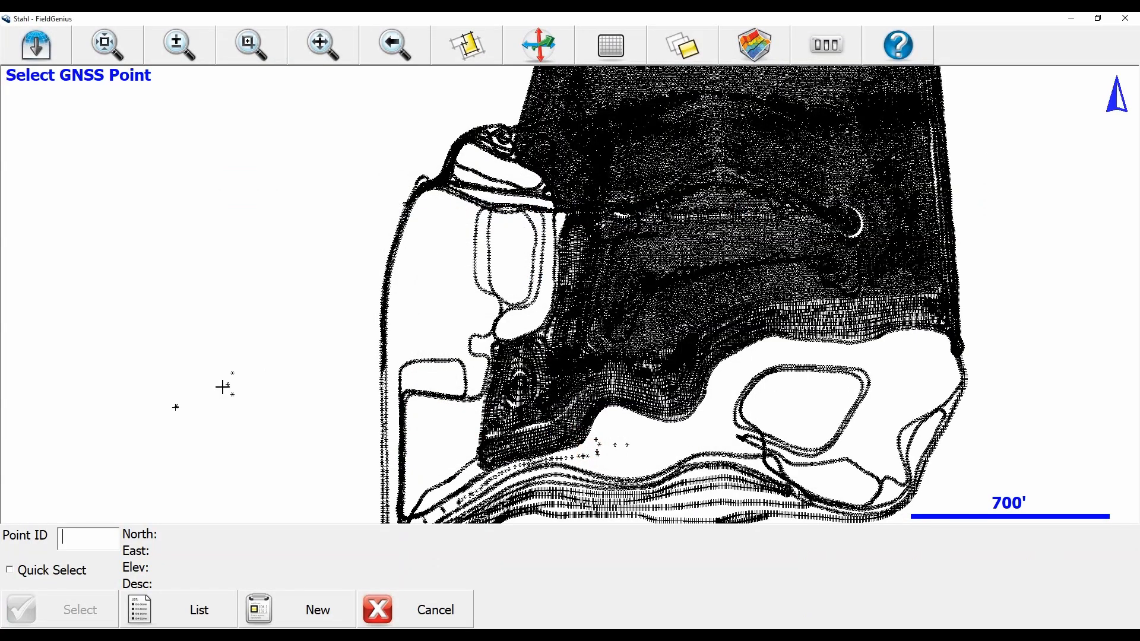
- Pick the base point on the map, filling GNSS position N54°01'22.85963", W111°34'03.45821", 1995.545'
click(176, 407)
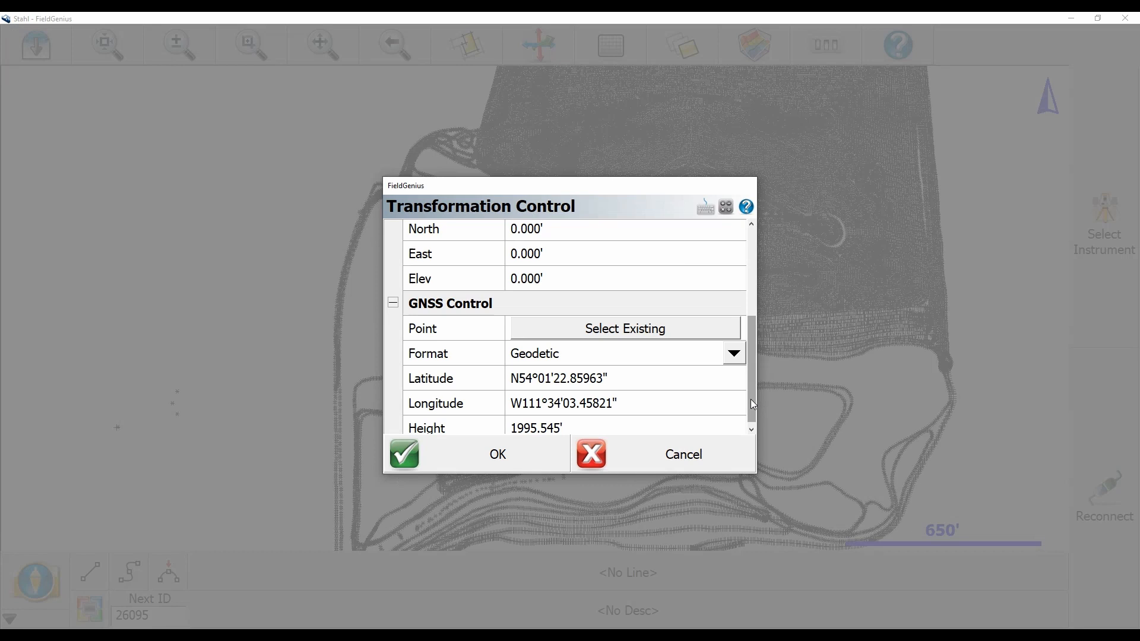
scroll(up, 3)
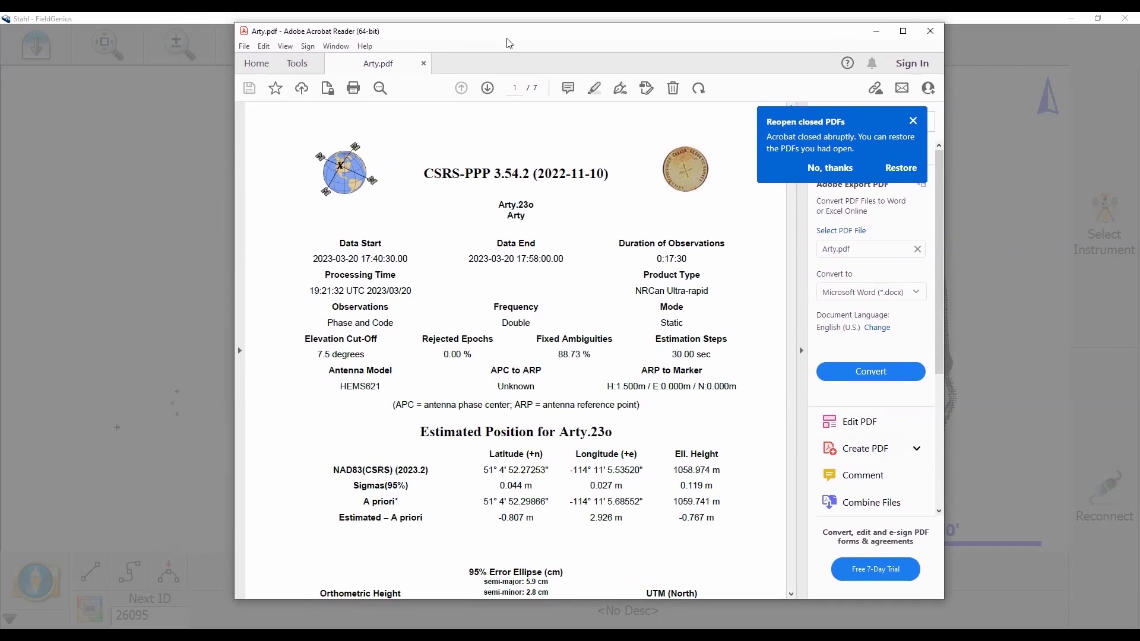
- Scroll the Arty.pdf PPP report to UTM 5662623.346 N, 697174.884 E, orthometric height 1075.073 m
scroll(down, 3)
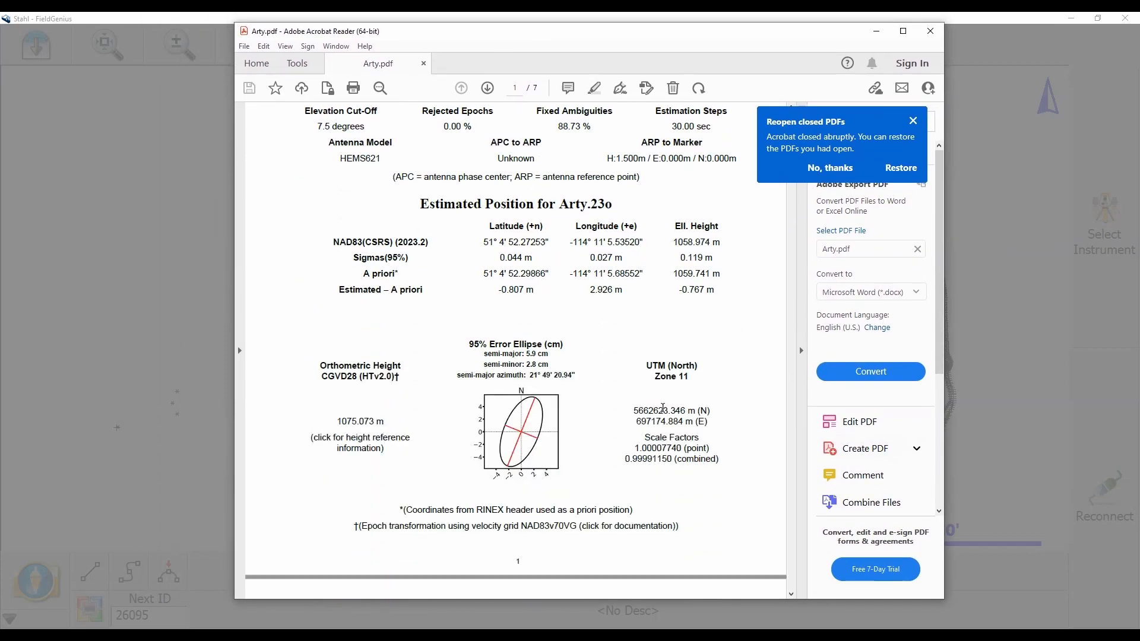
mouse_move(651, 398)
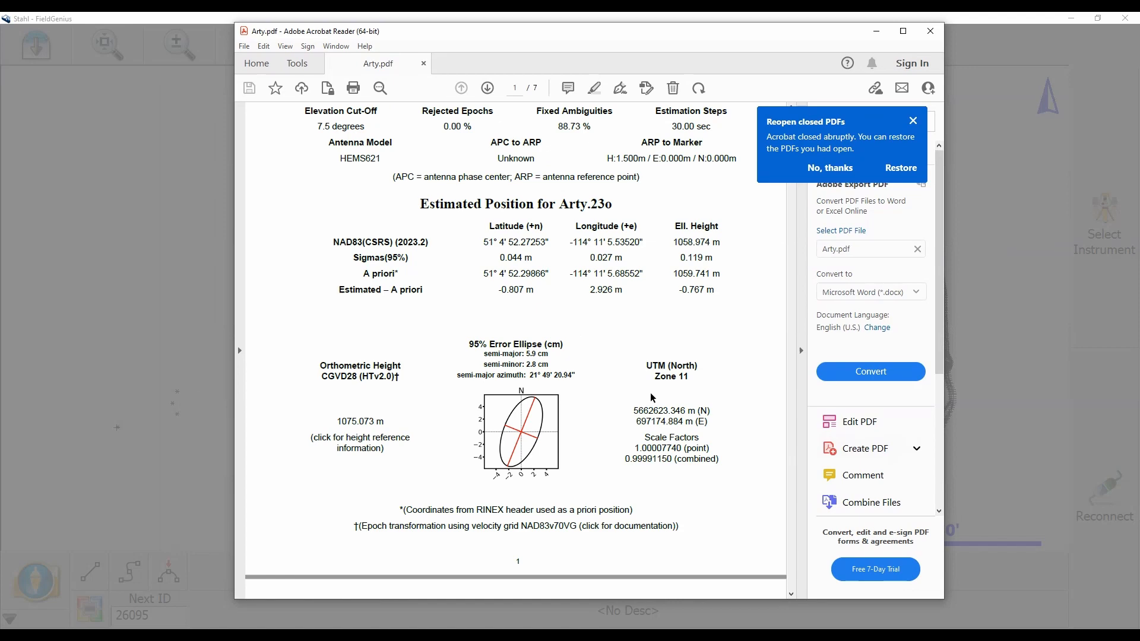
mouse_move(571, 46)
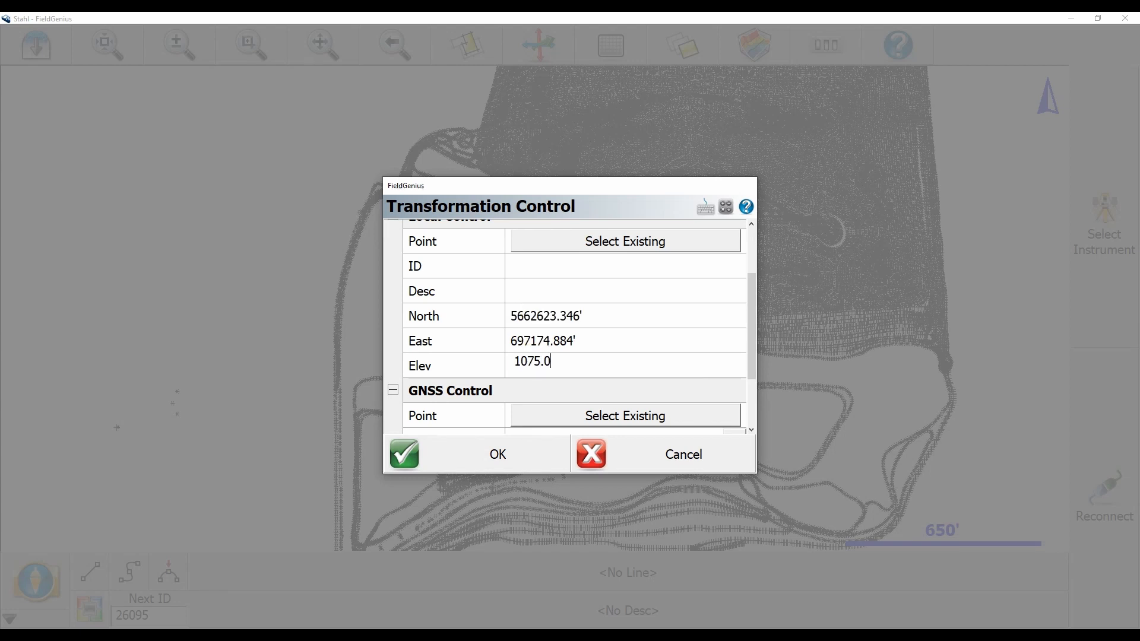
- Save the control with local North 5662623.346, East 697174.884, Elev 1075.073
text(73)
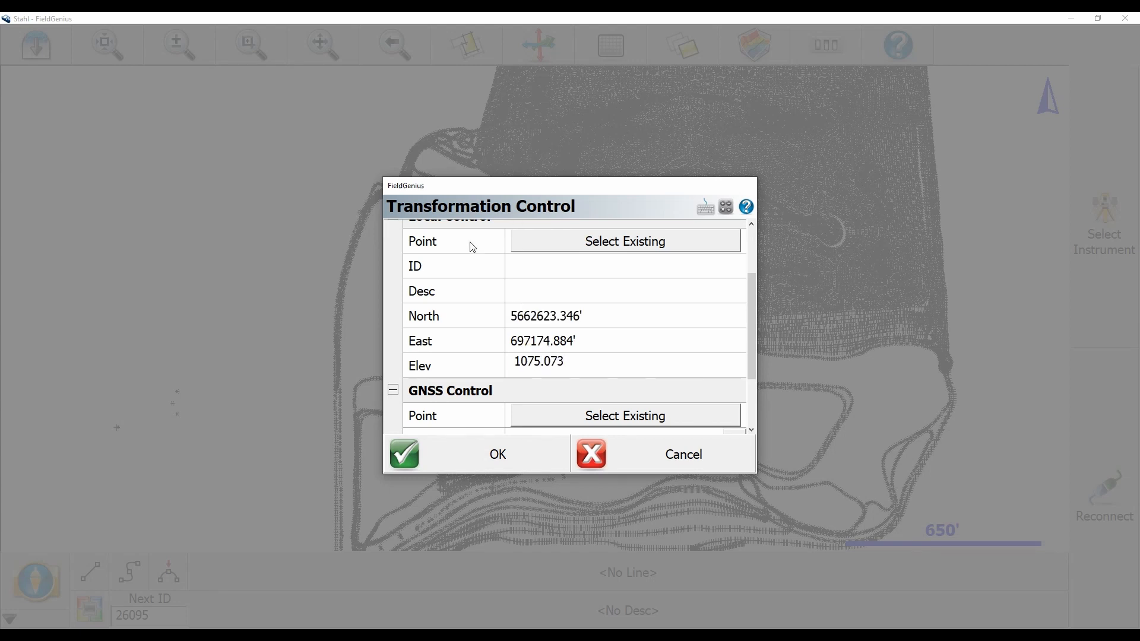
click(497, 453)
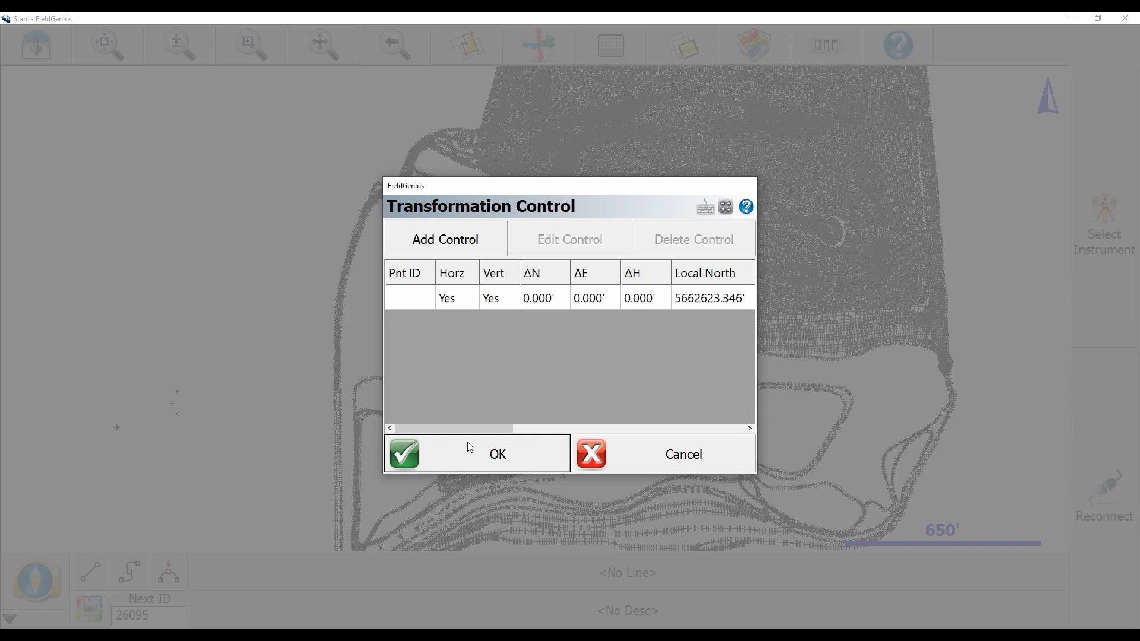
- Accept the one-point control list and return to the GNSS Local Transformation menu
click(497, 454)
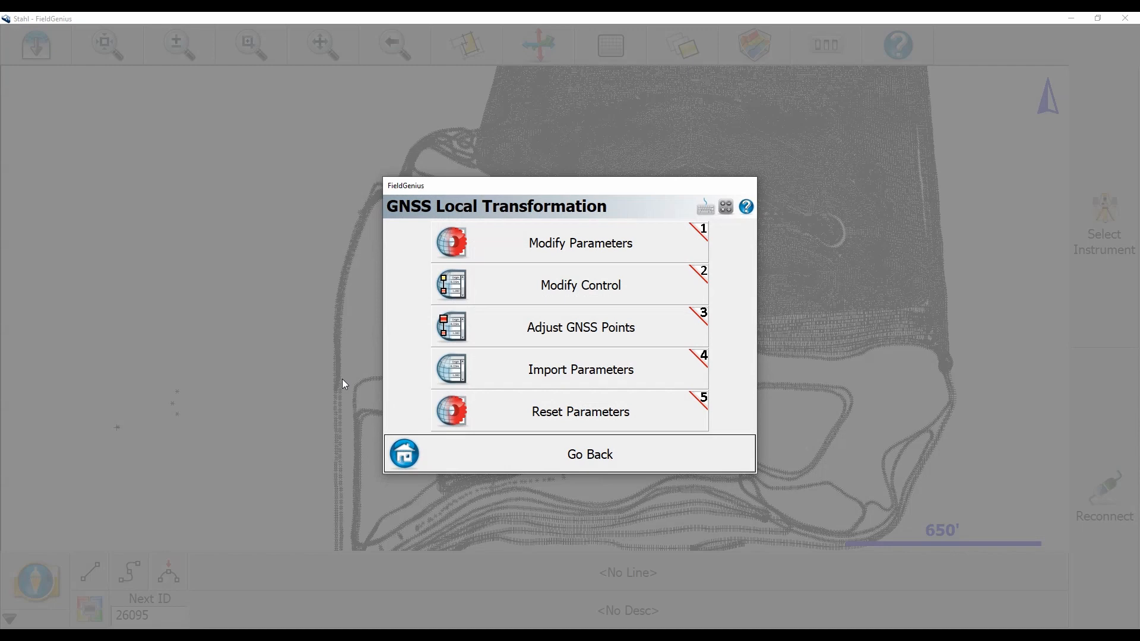
- Run Adjust GNSS Points and confirm recalculating all GNSS measured points
click(580, 328)
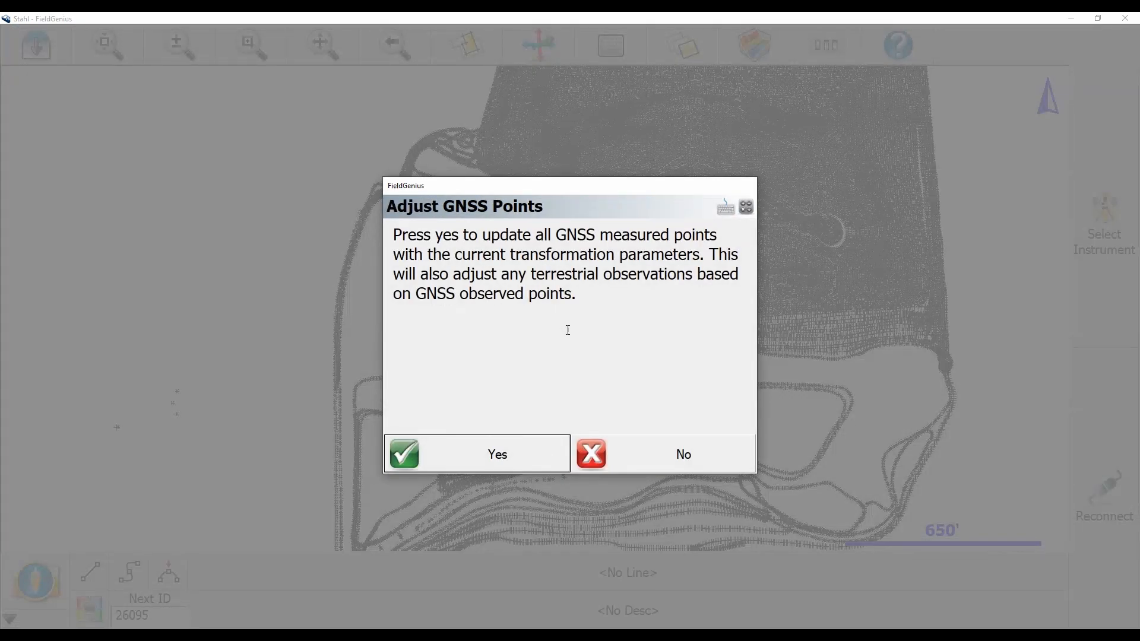
mouse_move(476, 455)
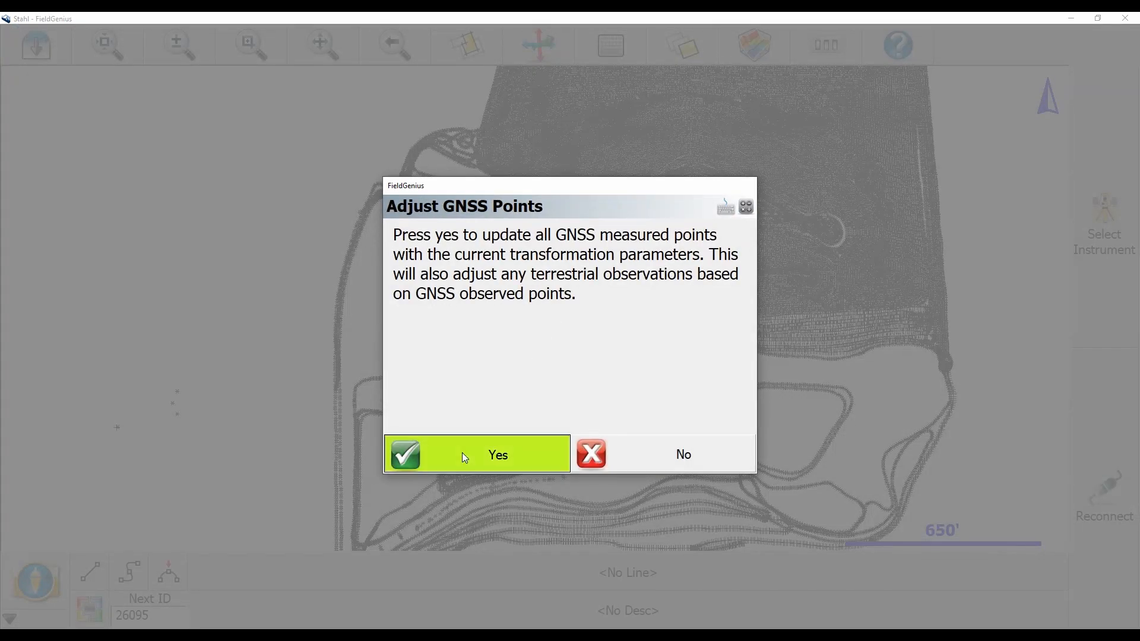
click(476, 454)
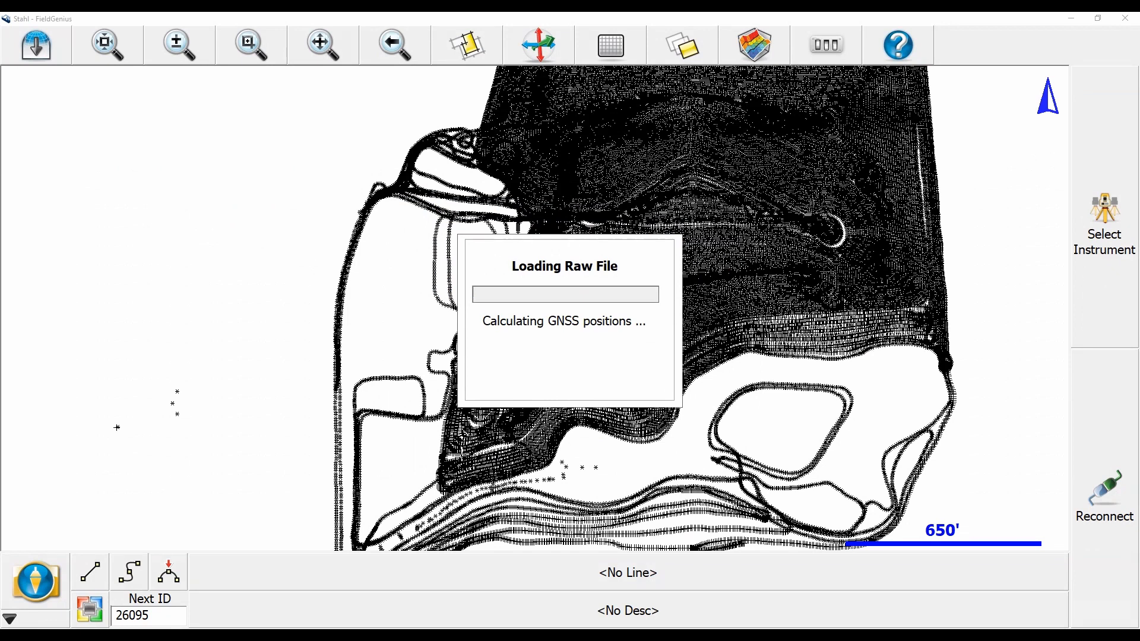